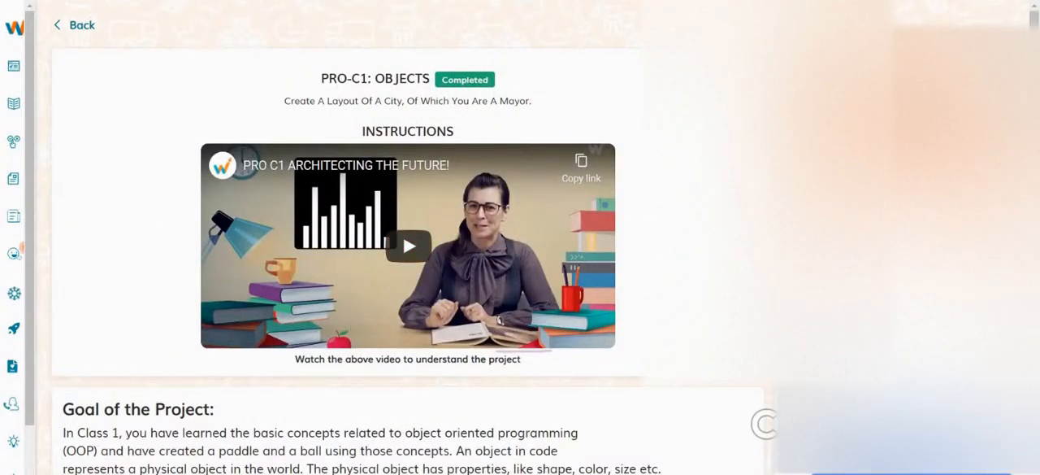
# Scroll past the instructions video to the Goal of the Project and Story sections
pyautogui.scroll(-3)
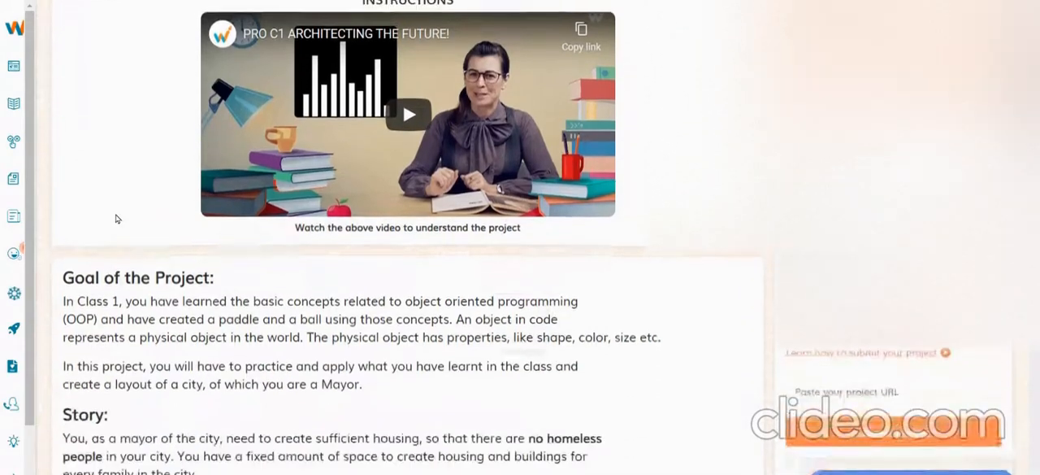
pyautogui.scroll(-3)
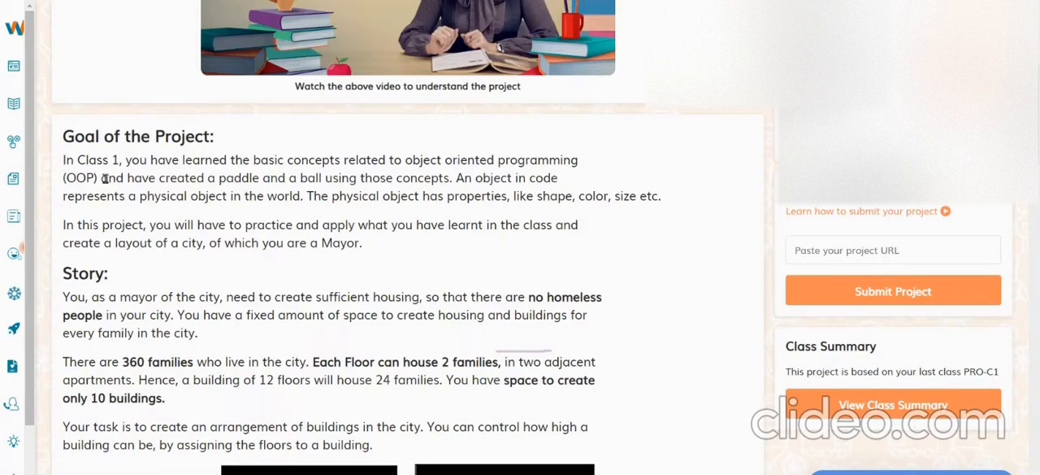
# Scroll to the reference images of white buildings on black canvases and the Getting Started steps
pyautogui.scroll(-3)
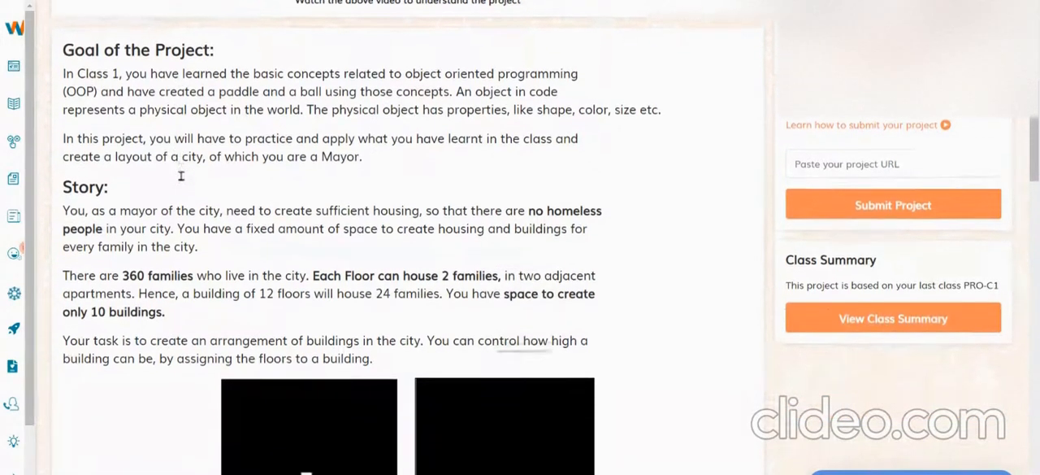
pyautogui.scroll(-3)
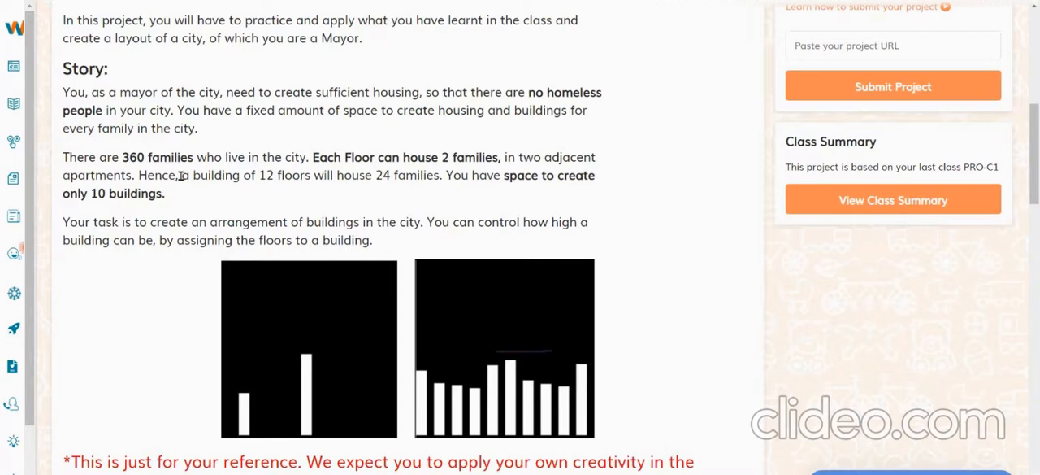
pyautogui.scroll(-3)
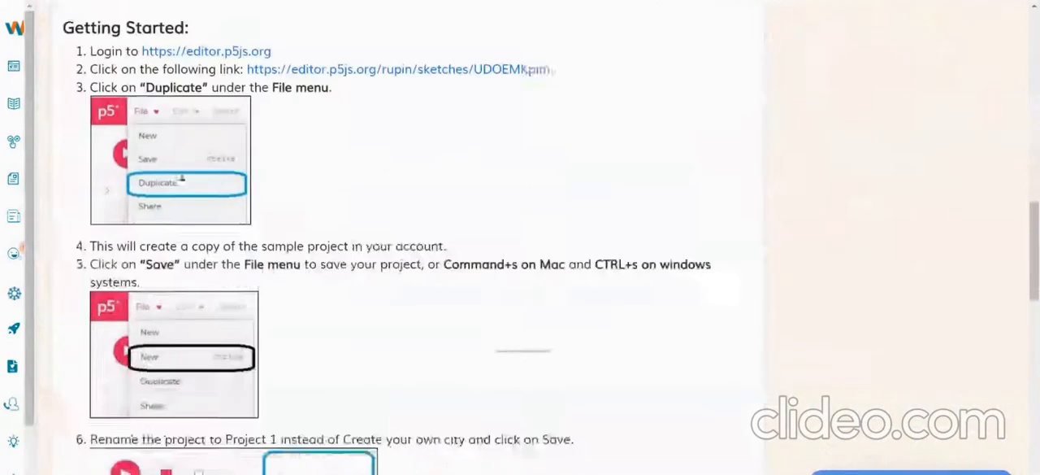
# Review Getting Started, Specific Tasks and Submitting sections, then view Building.js in the p5.js template
pyautogui.scroll(-3)
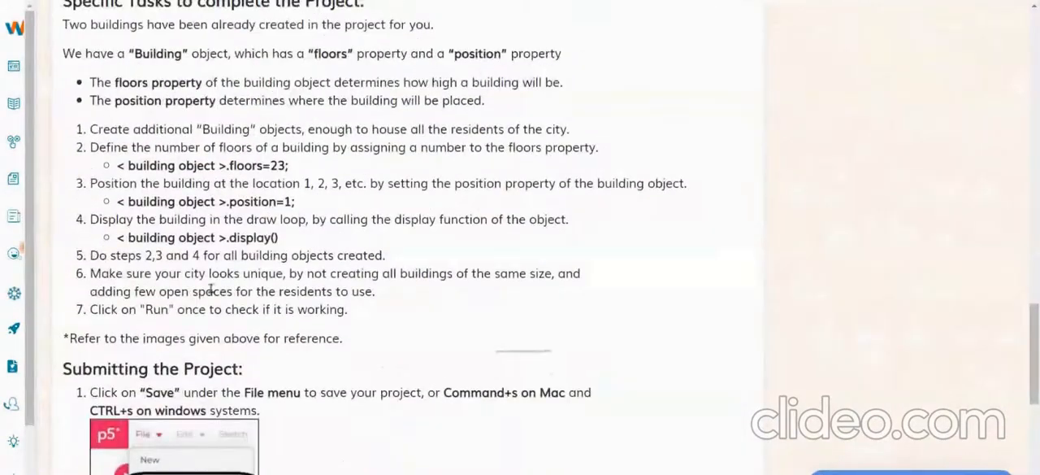
pyautogui.scroll(-3)
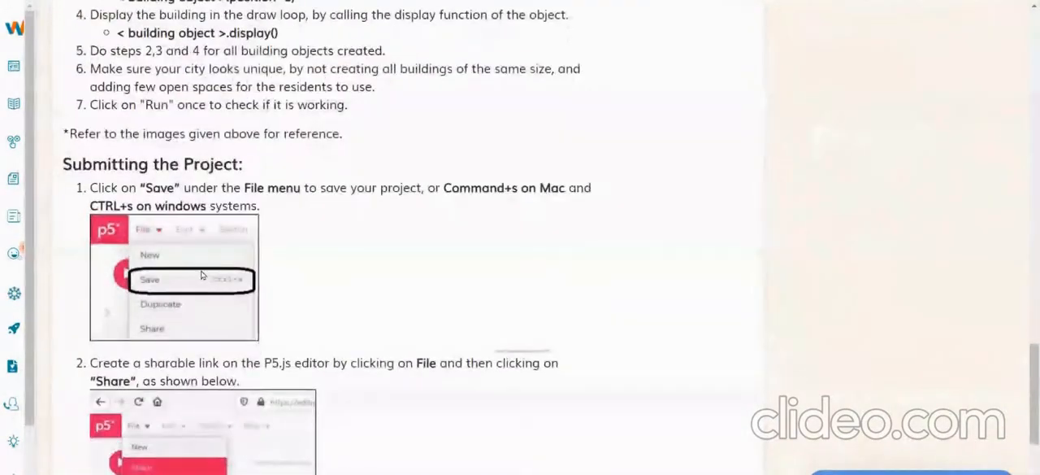
pyautogui.scroll(-3)
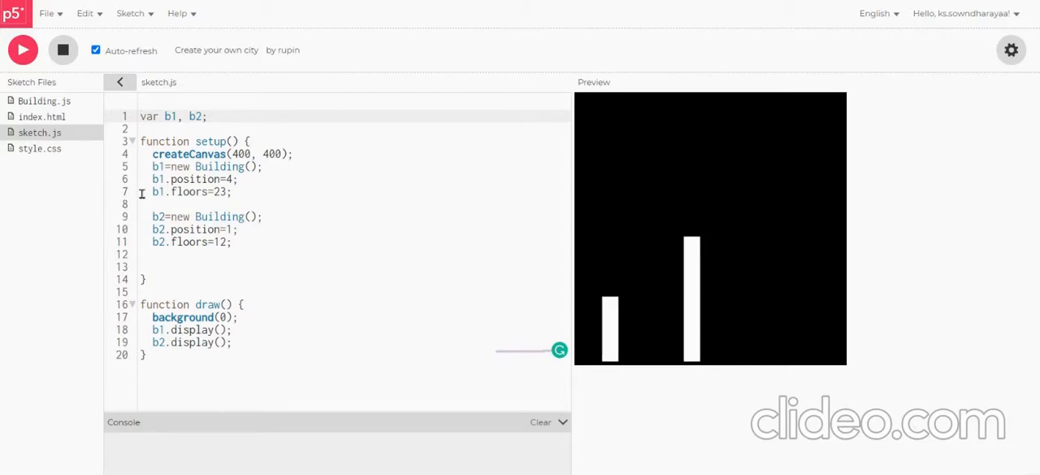
pyautogui.moveTo(312, 244)
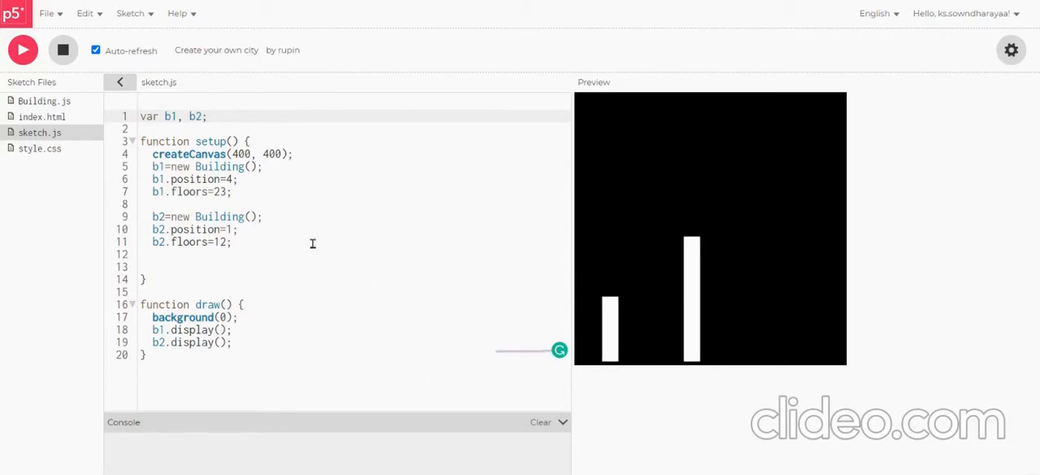
pyautogui.click(44, 101)
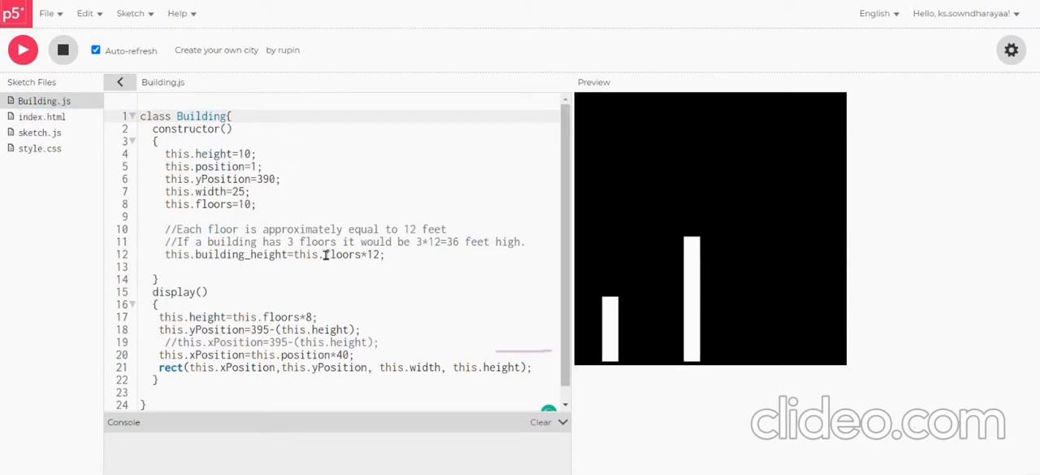
pyautogui.moveTo(235, 347)
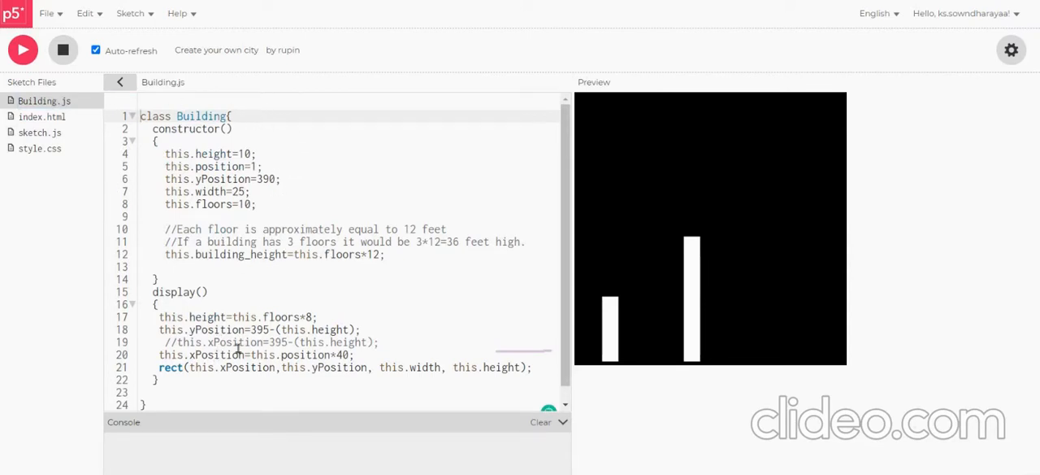
# Switch to sketch.js, the main sketch that creates and displays the two buildings
pyautogui.click(39, 132)
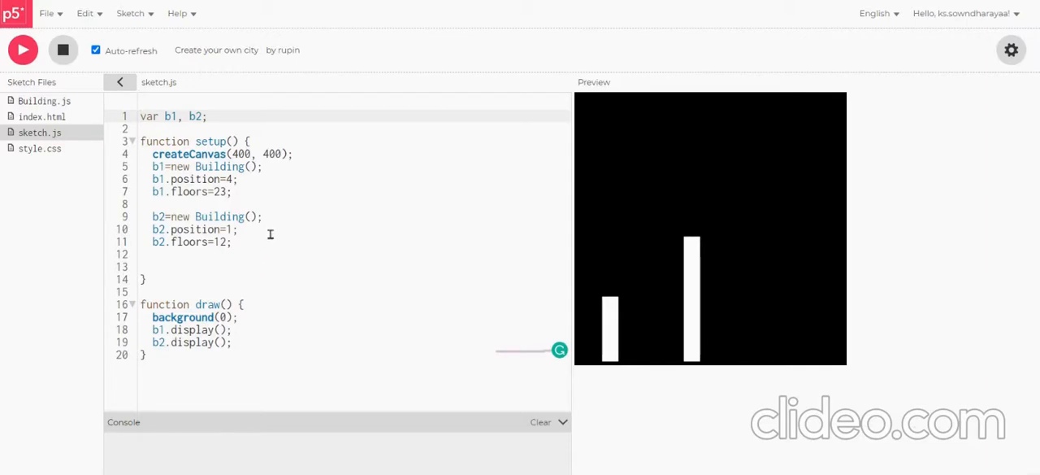
pyautogui.moveTo(573, 298)
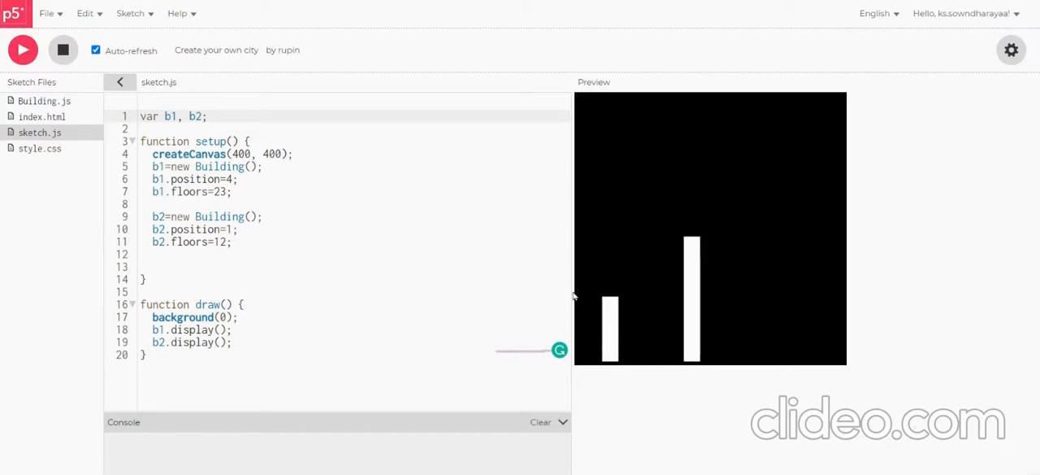
pyautogui.moveTo(740, 366)
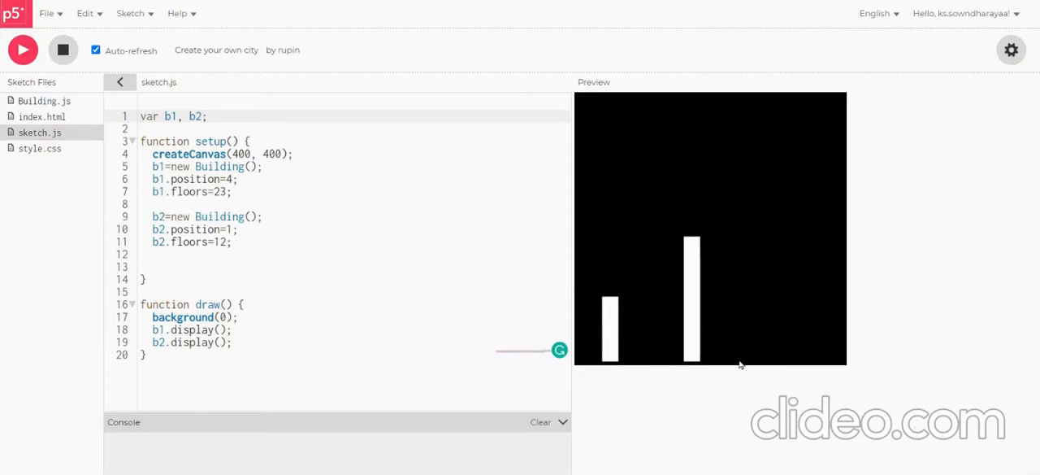